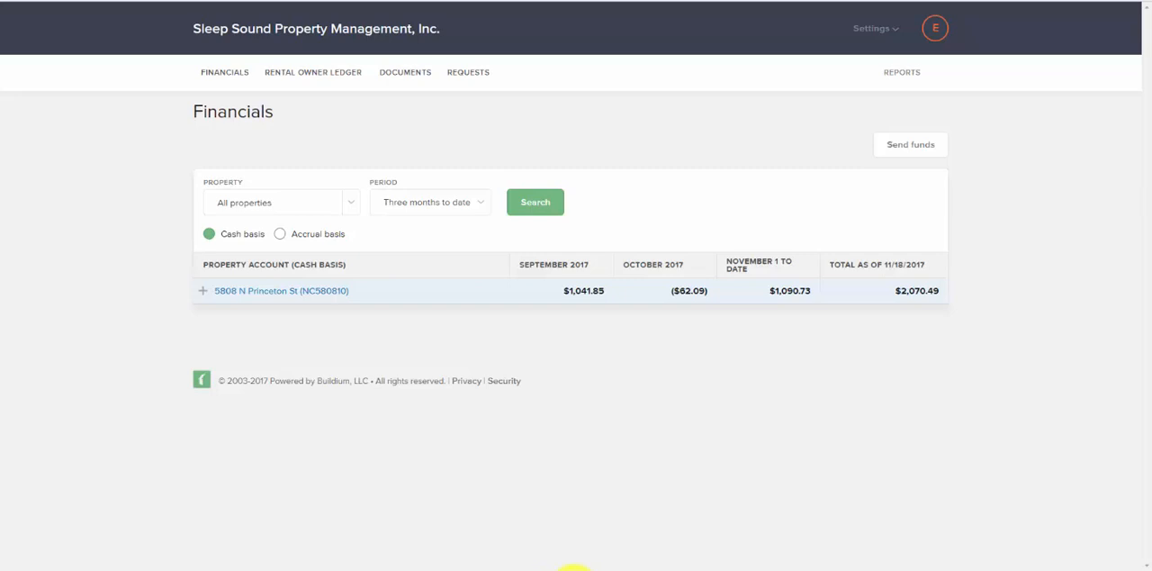
pyautogui.moveTo(481, 373)
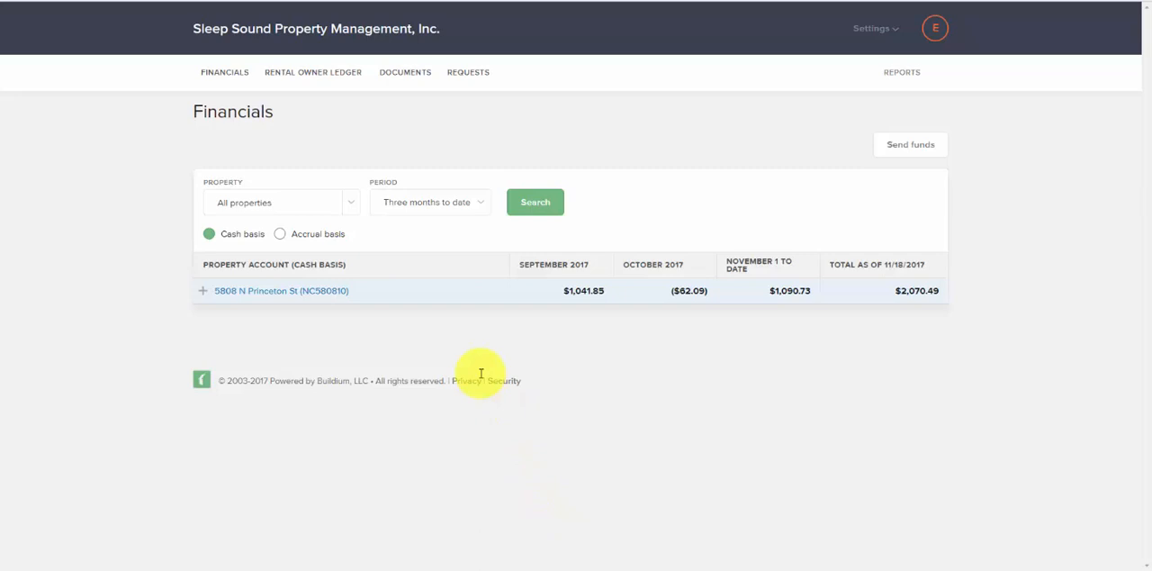
pyautogui.moveTo(801, 270)
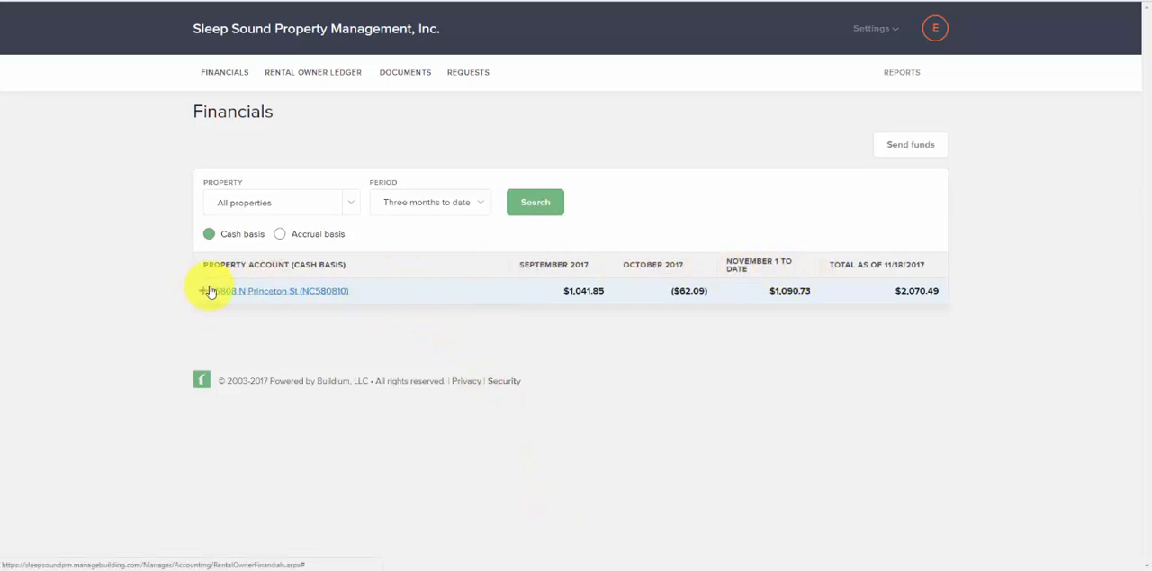
pyautogui.click(204, 290)
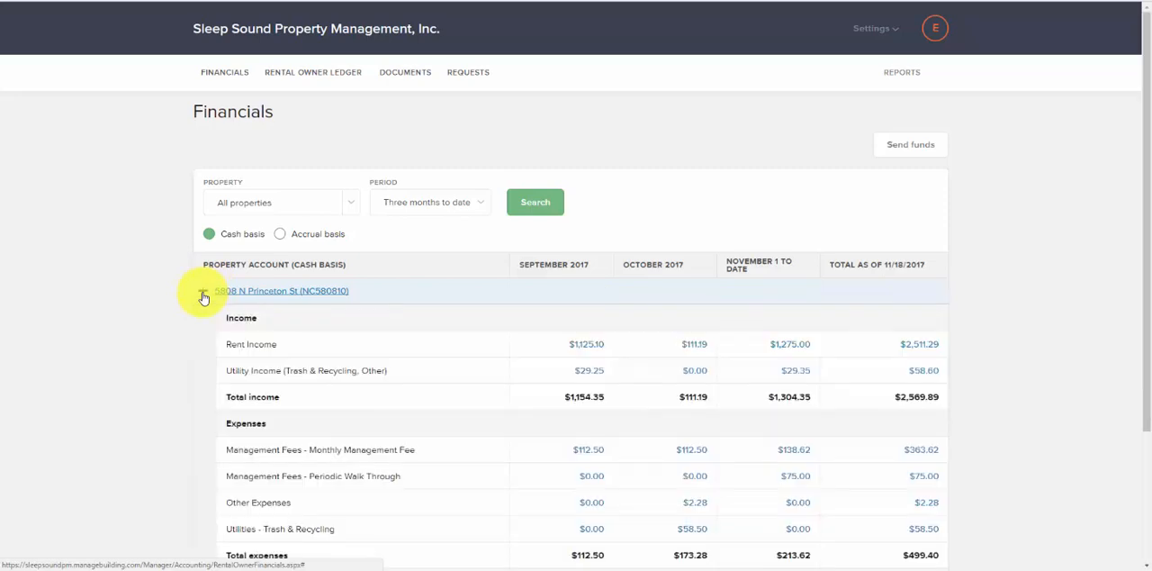
pyautogui.scroll(-3)
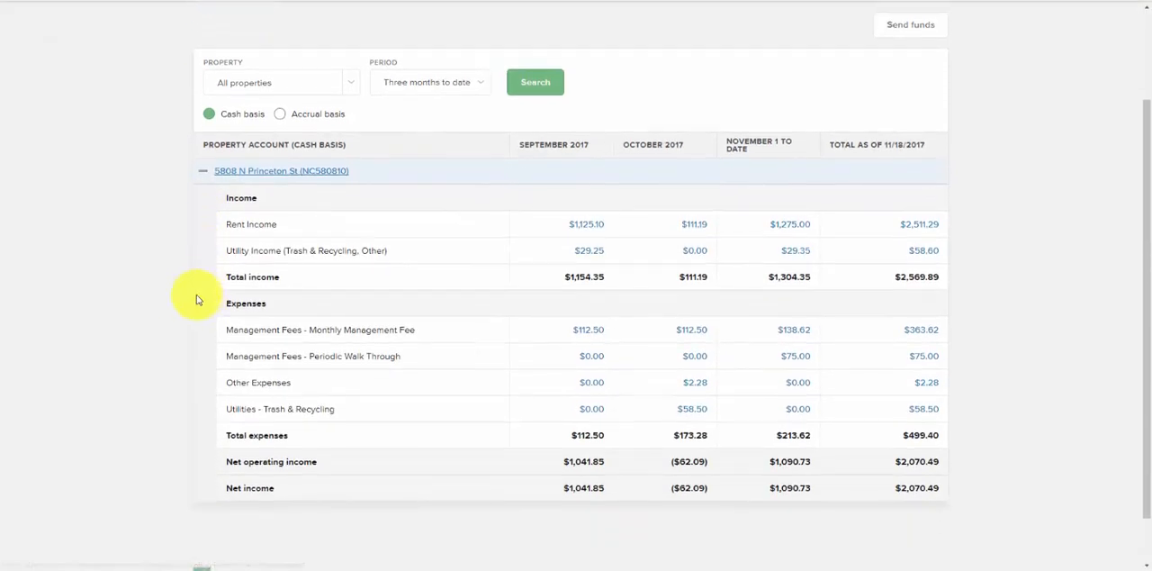
pyautogui.moveTo(202, 227)
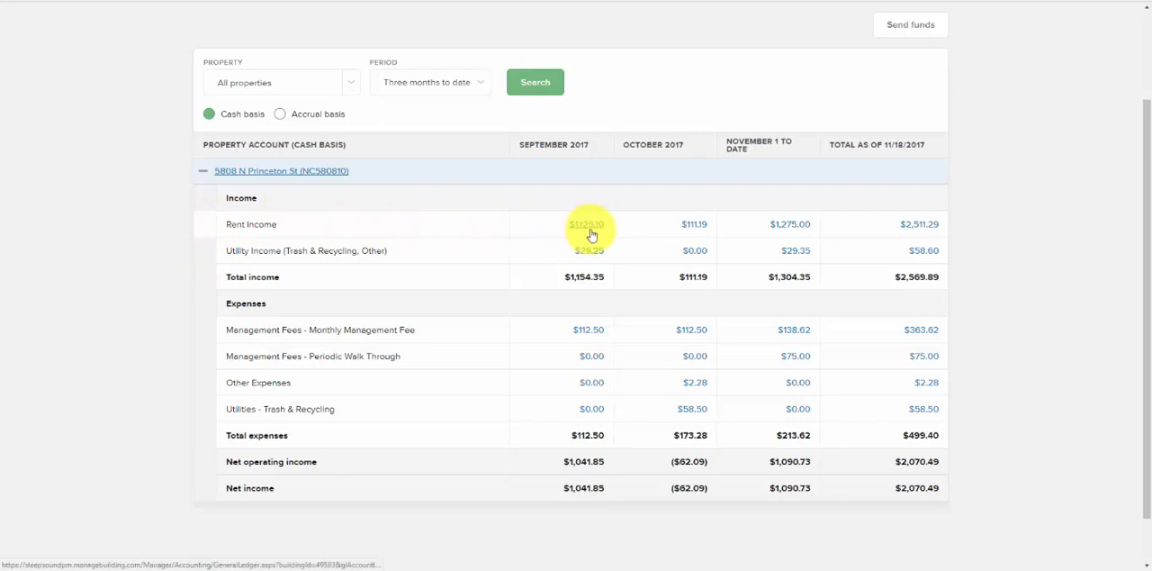
pyautogui.scroll(3)
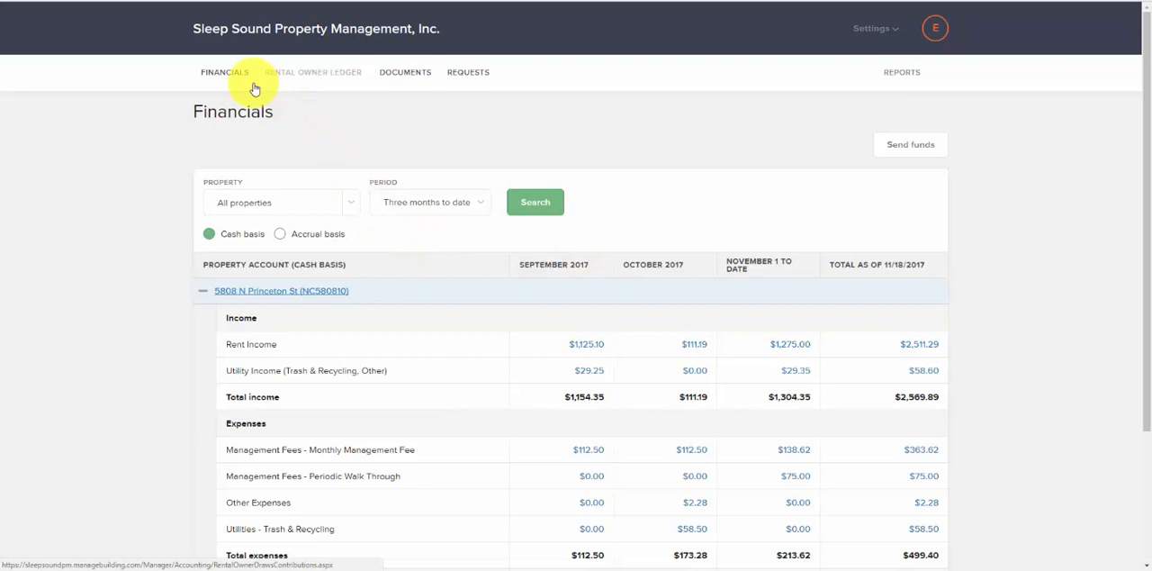
pyautogui.moveTo(301, 91)
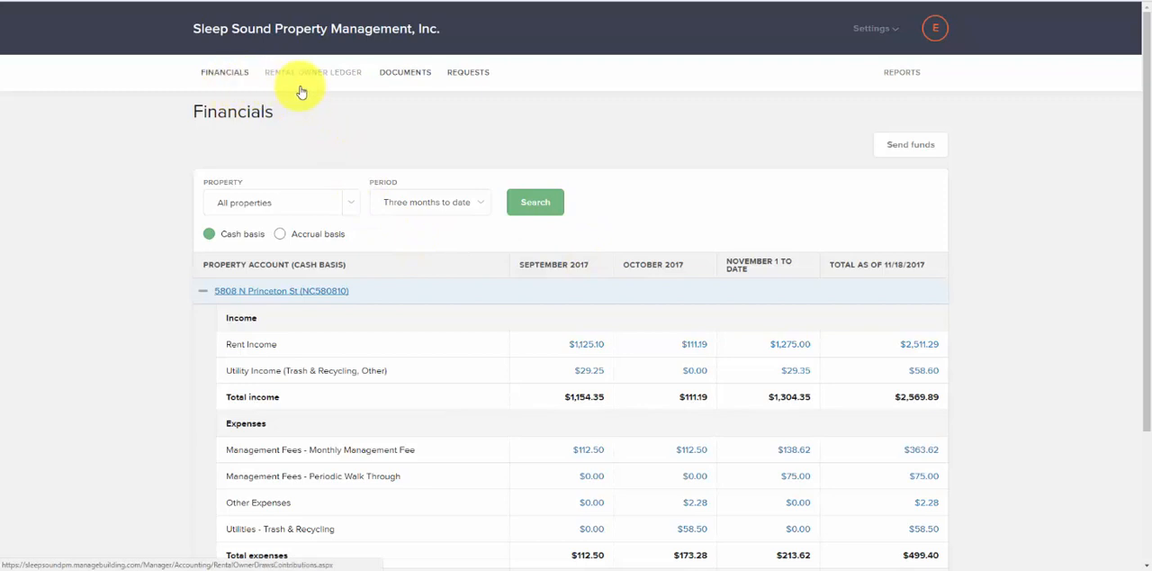
pyautogui.moveTo(305, 86)
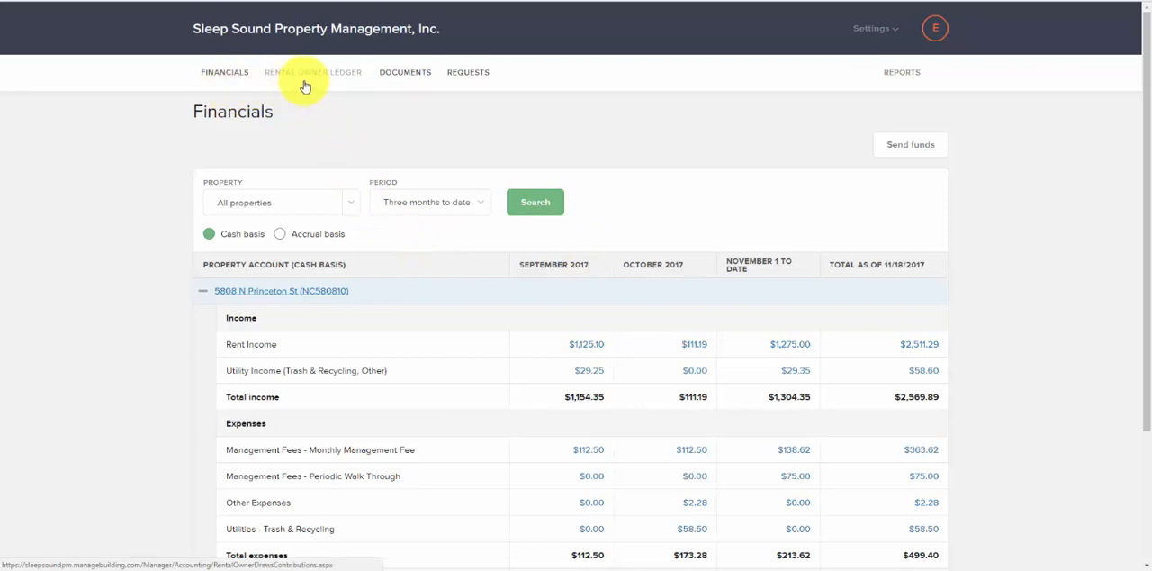
pyautogui.click(312, 72)
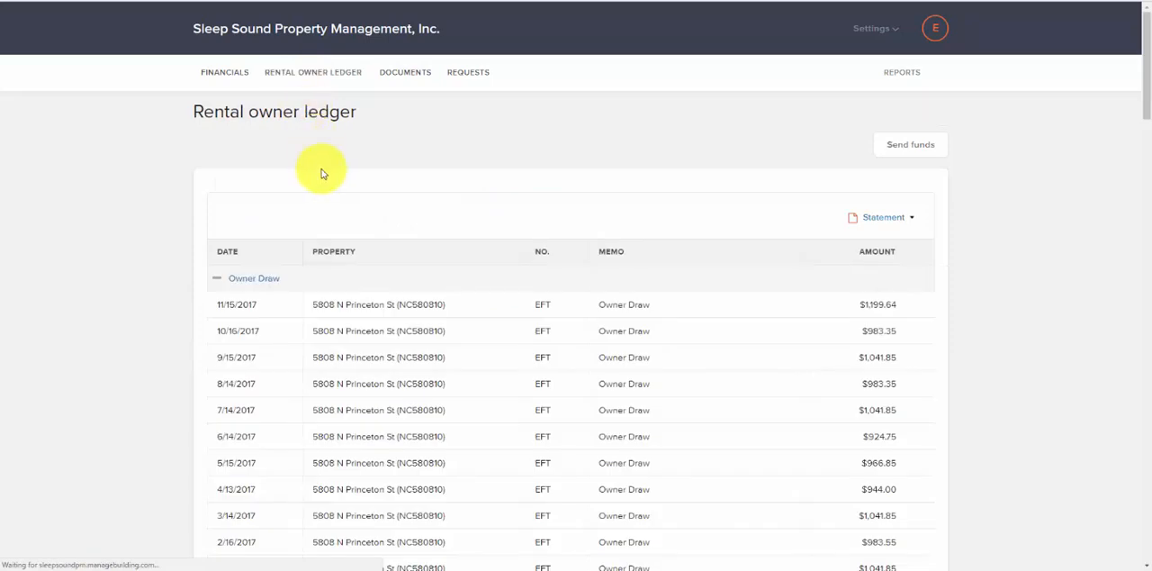
pyautogui.scroll(-3)
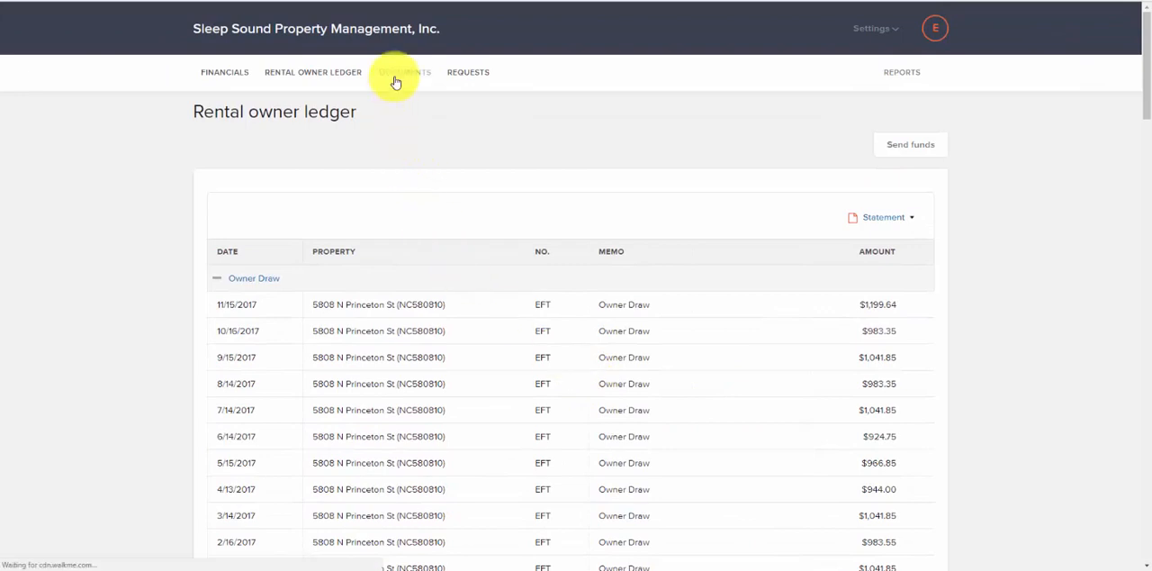
# Step: Browse the Documents page listing 31 files such as bills, leases and inspection reports
pyautogui.click(404, 72)
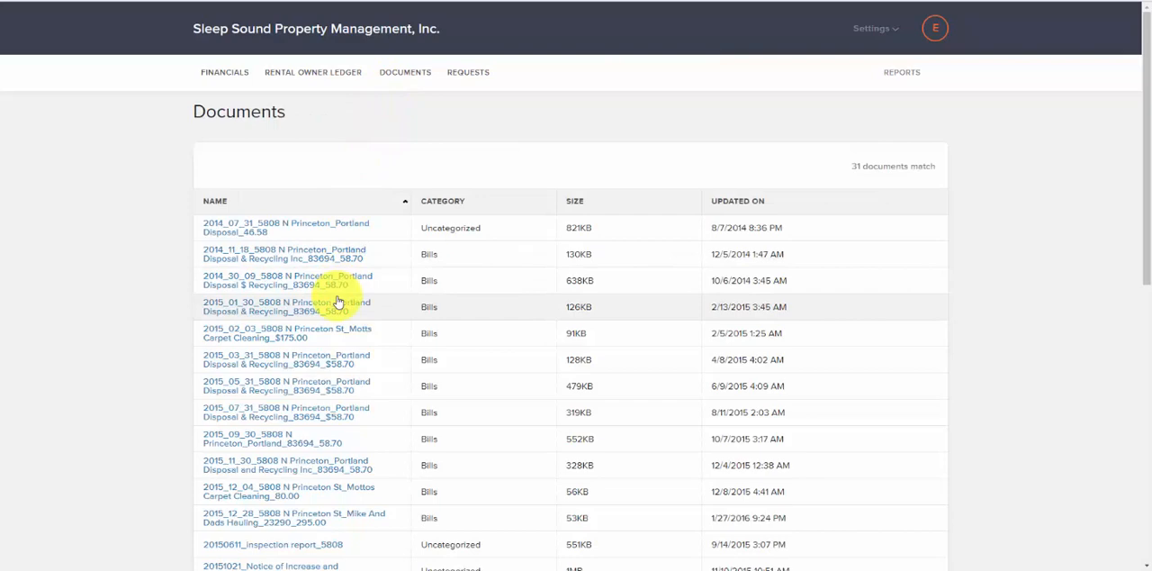
pyautogui.scroll(-3)
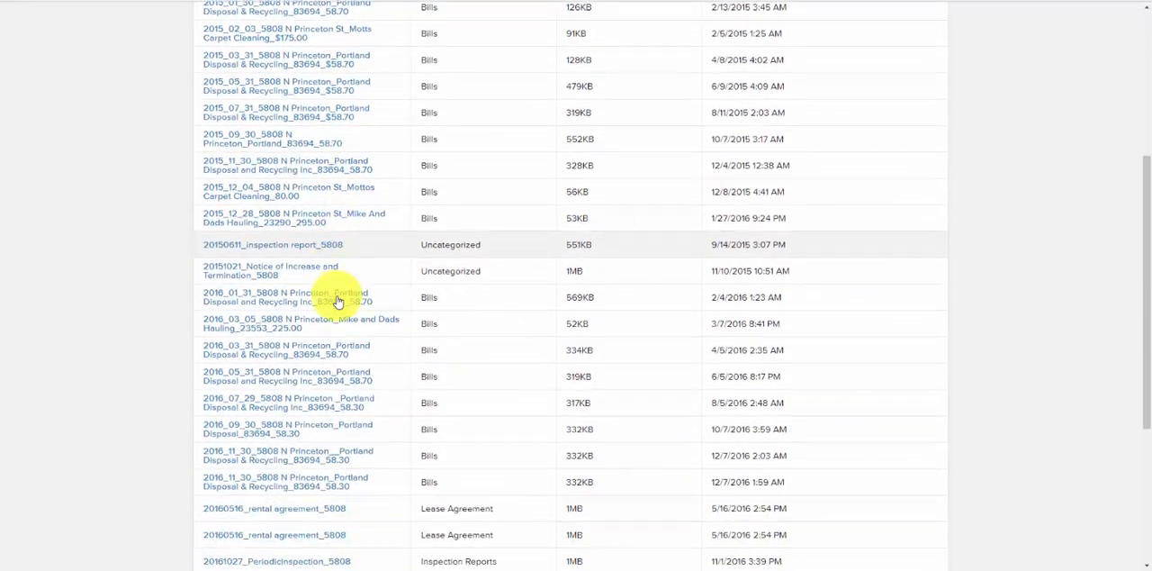
pyautogui.scroll(-3)
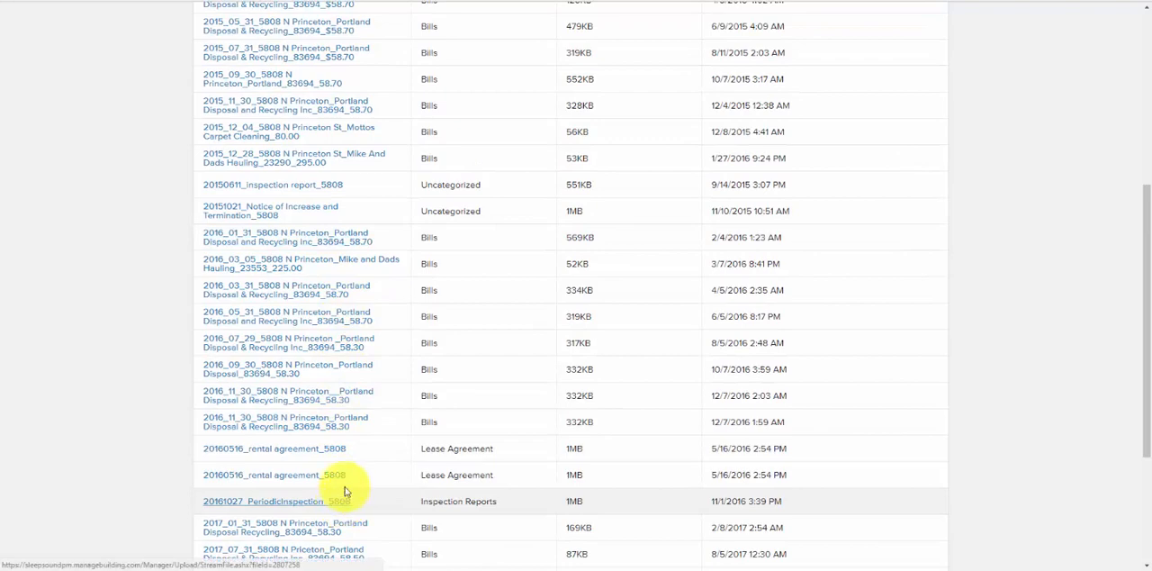
pyautogui.scroll(3)
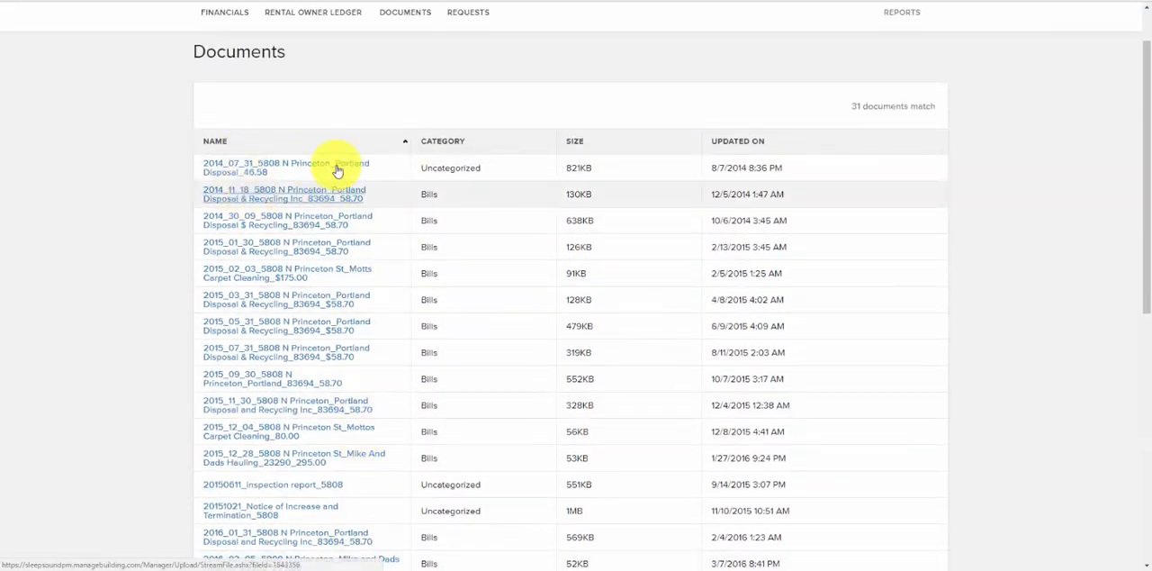
pyautogui.moveTo(379, 126)
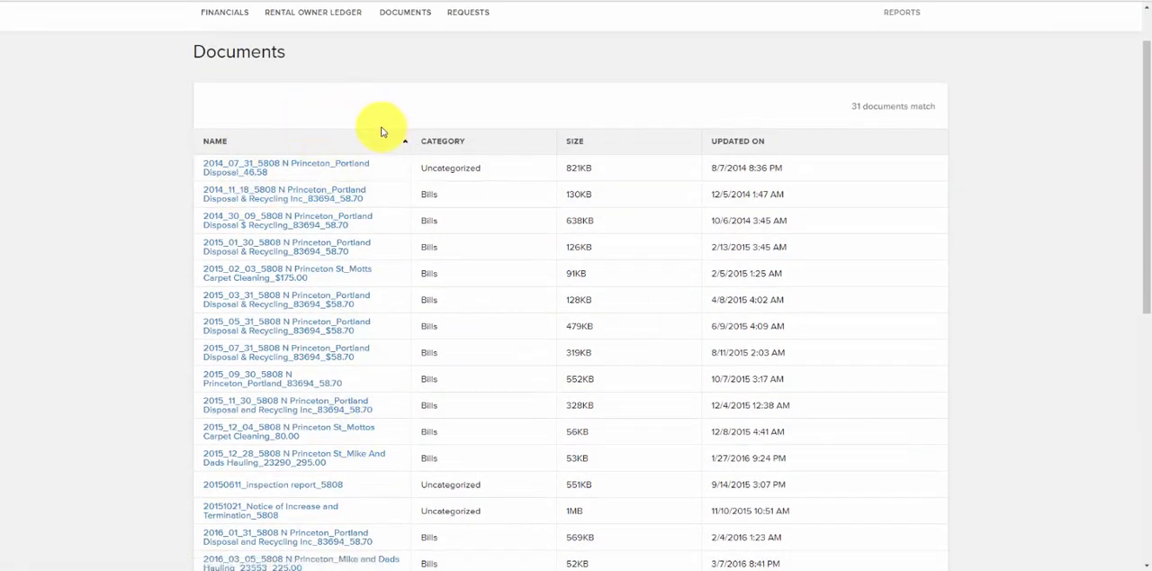
pyautogui.scroll(3)
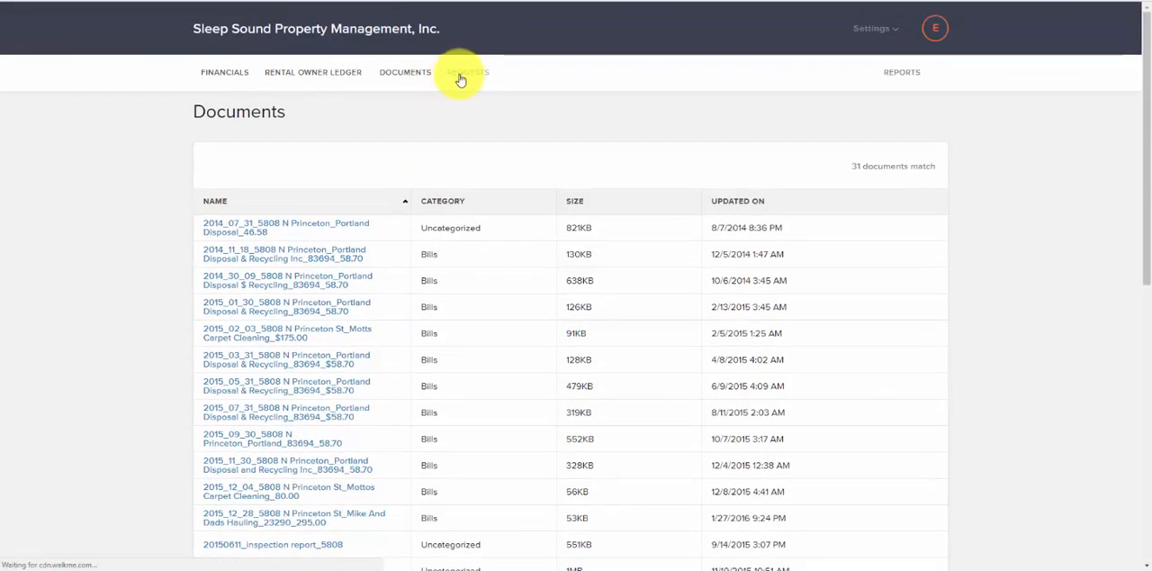
# Step: Show the Requests page, which reports no new or in-progress requests
pyautogui.click(468, 72)
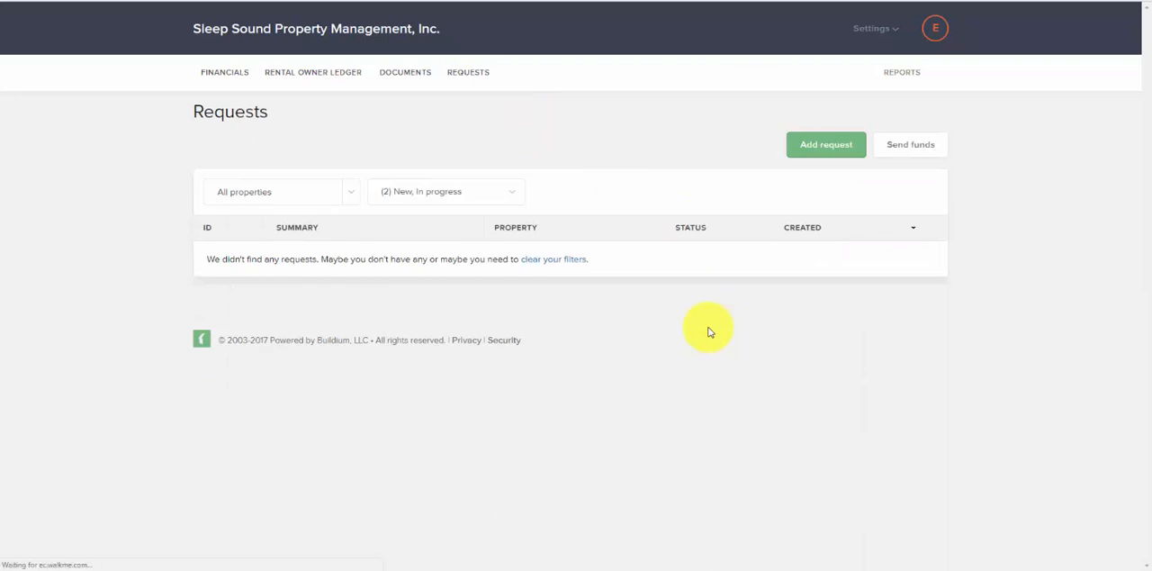
pyautogui.moveTo(704, 324)
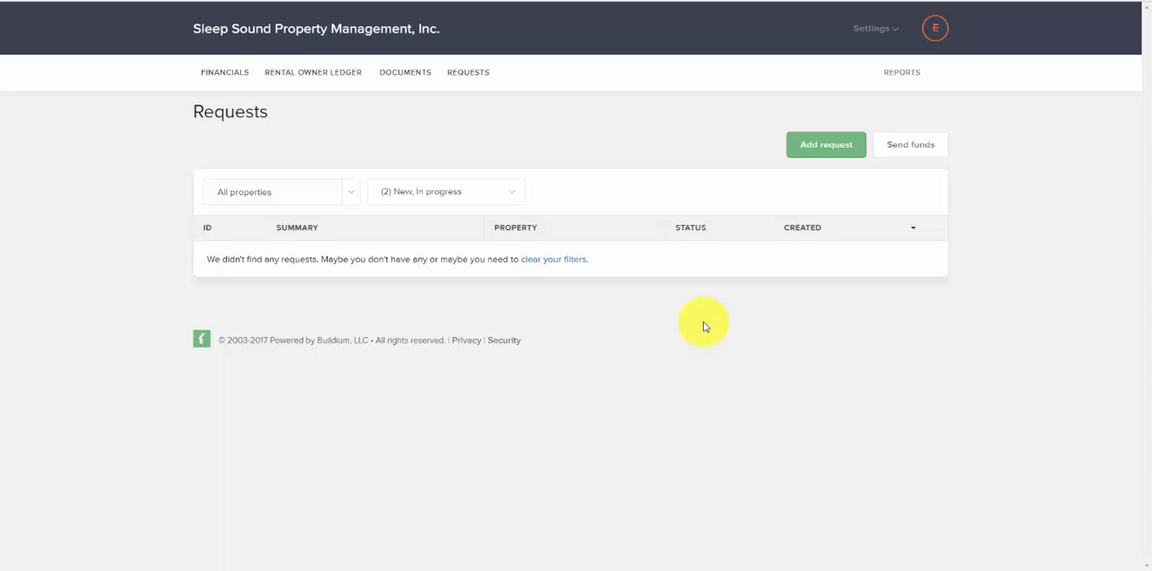
pyautogui.moveTo(902, 72)
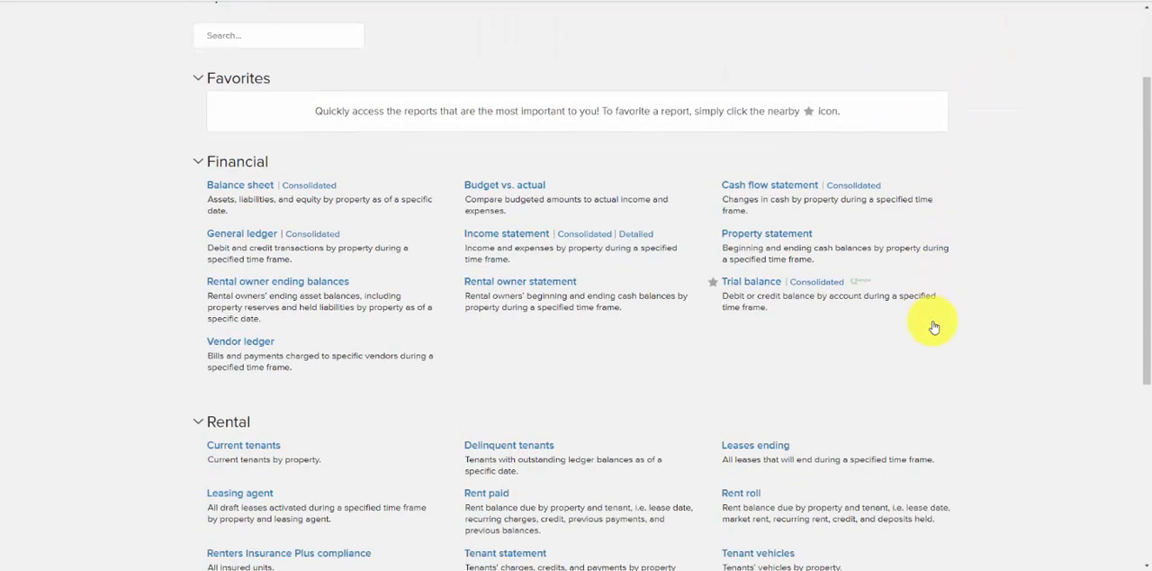
# Step: Scroll through the Reports catalogue's Financial and Rental report types
pyautogui.scroll(-3)
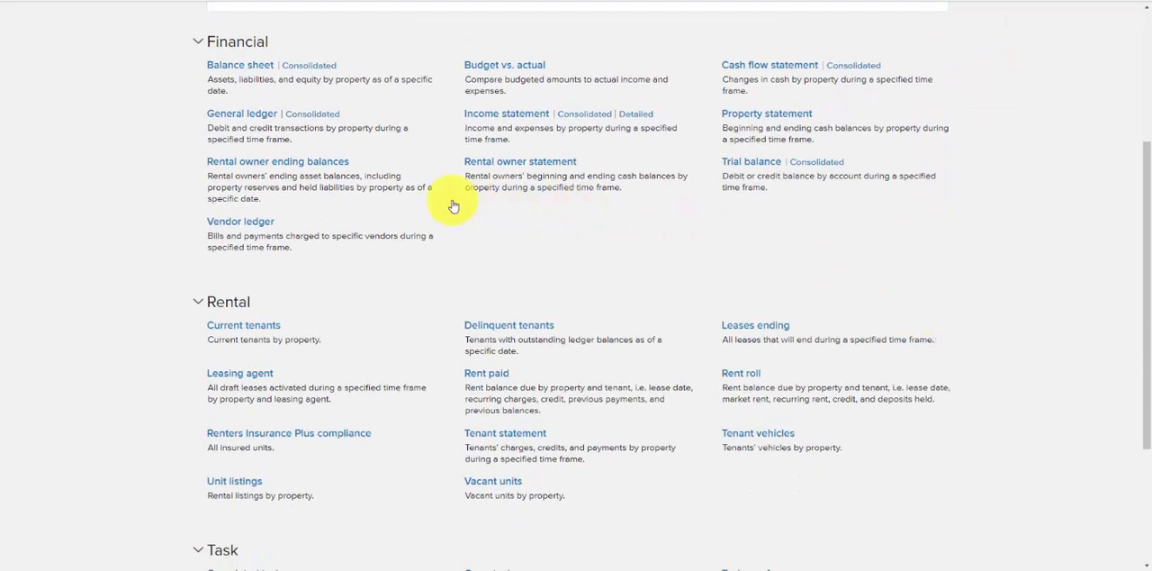
pyautogui.moveTo(382, 233)
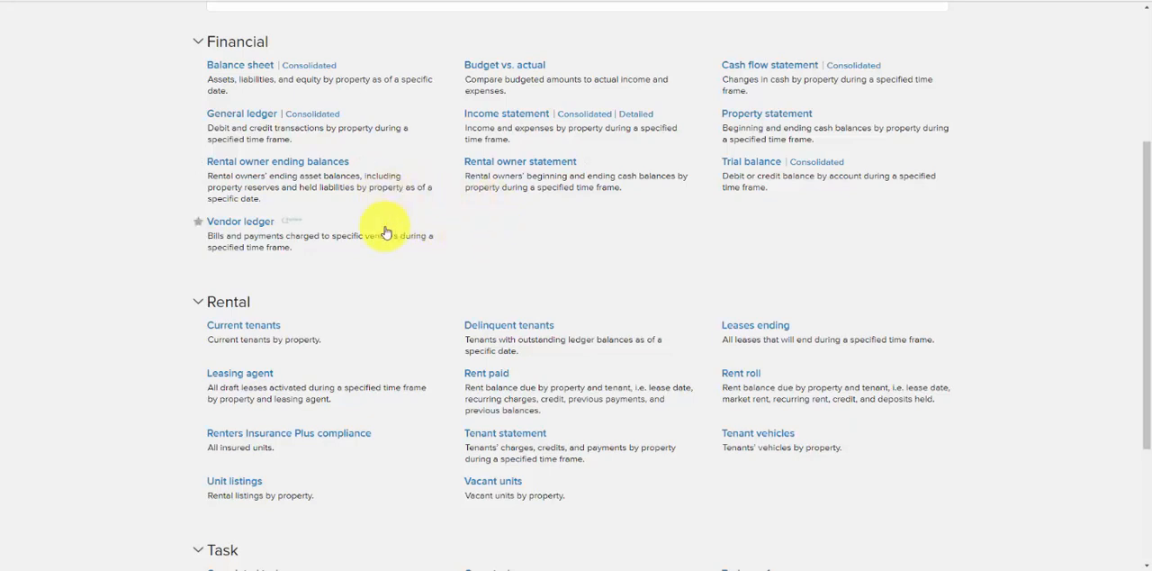
pyautogui.moveTo(427, 222)
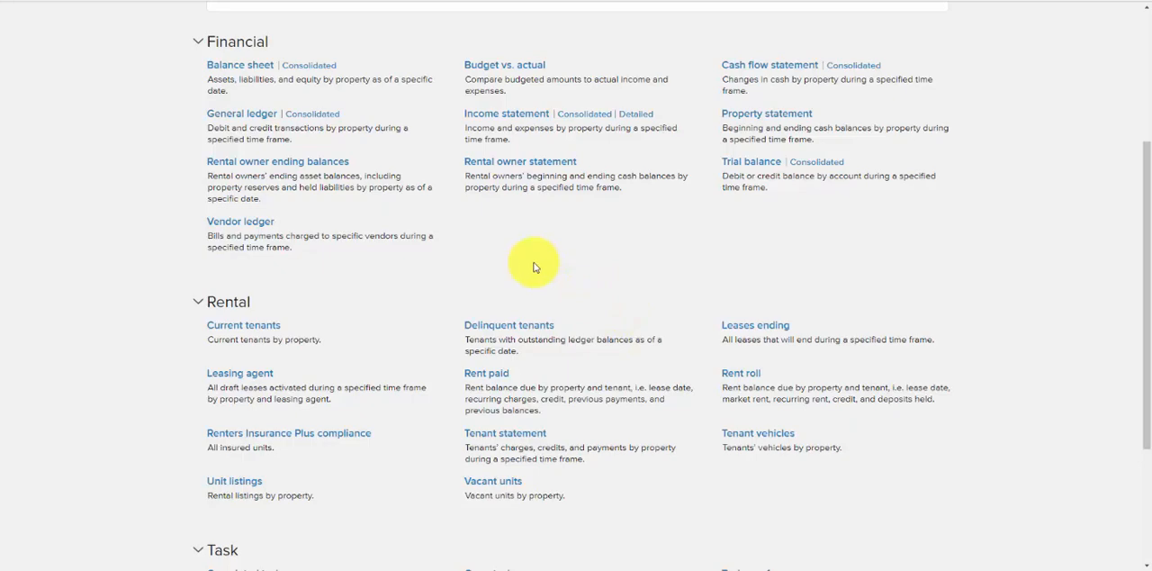
pyautogui.scroll(3)
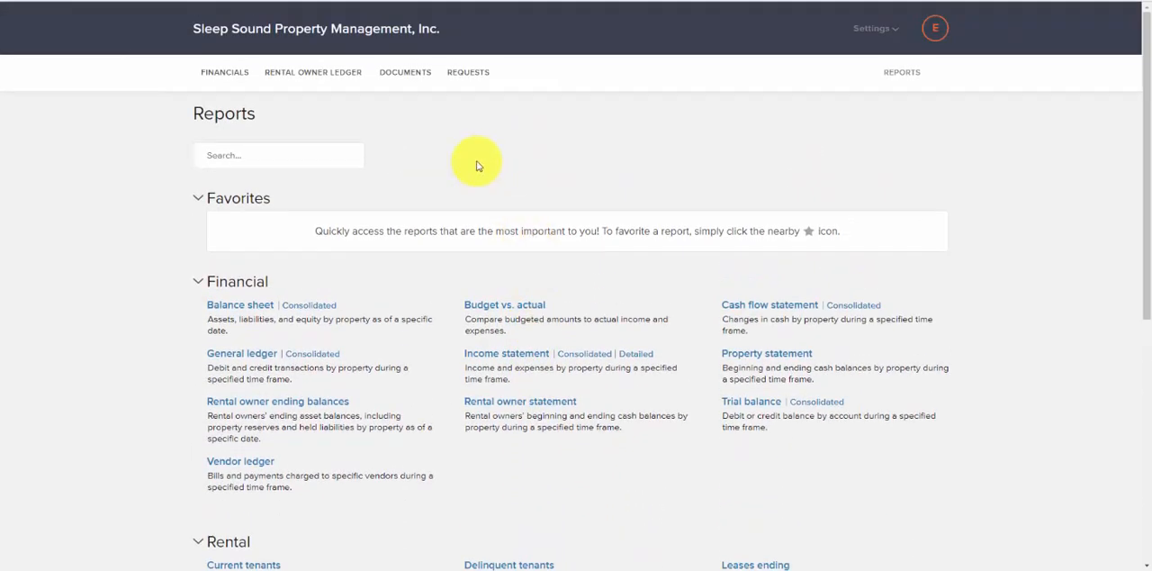
pyautogui.moveTo(450, 136)
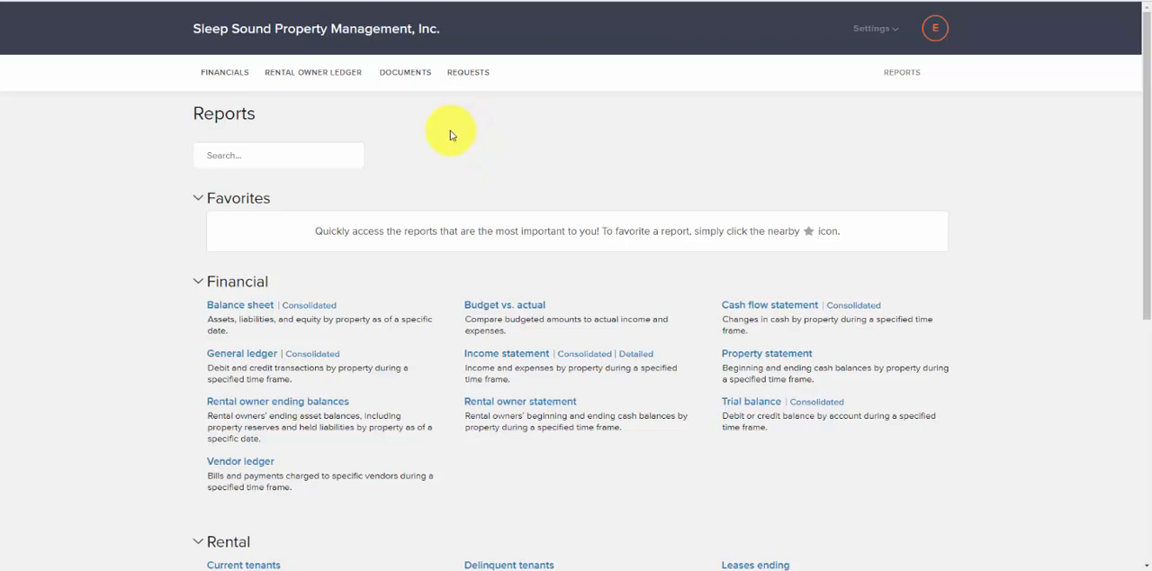
pyautogui.moveTo(450, 133)
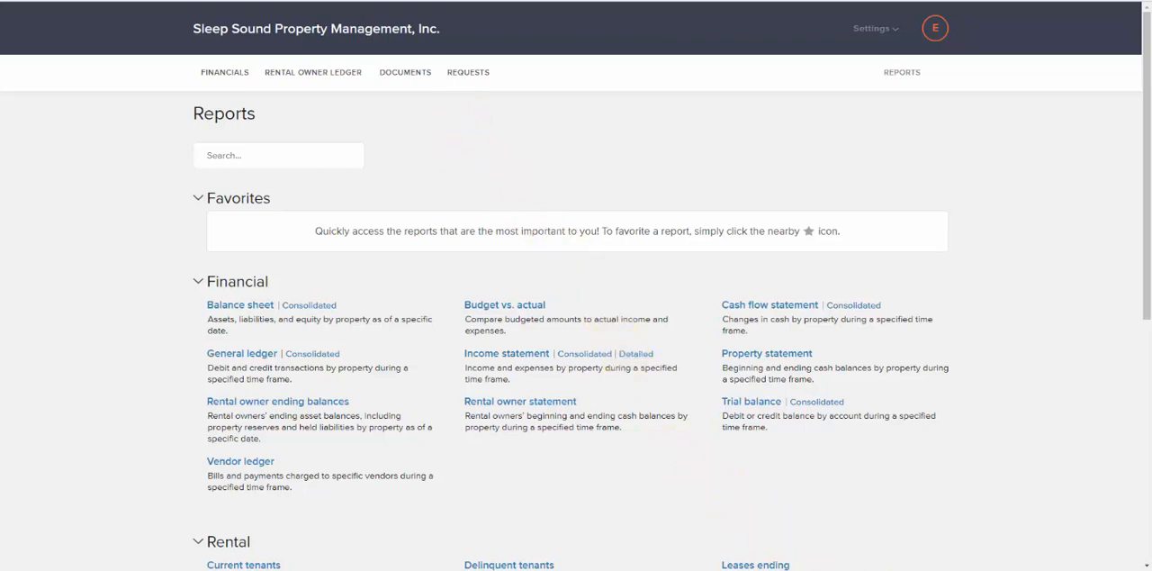